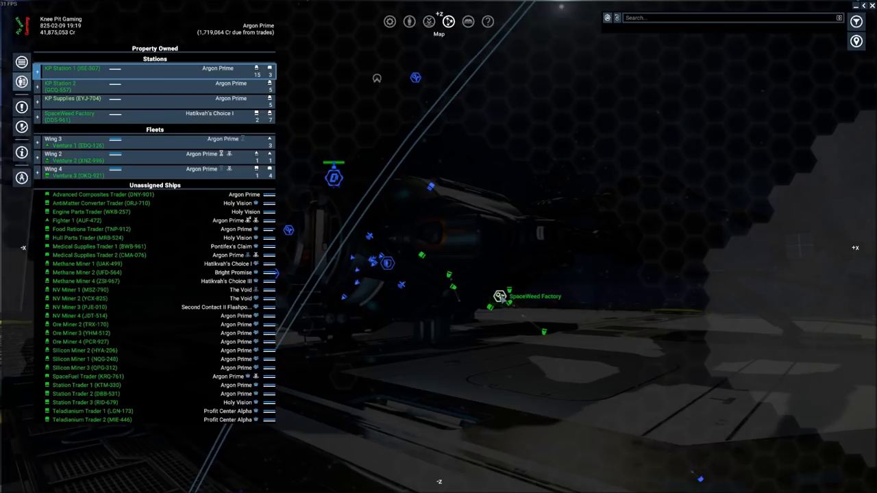
pyautogui.moveTo(398, 194)
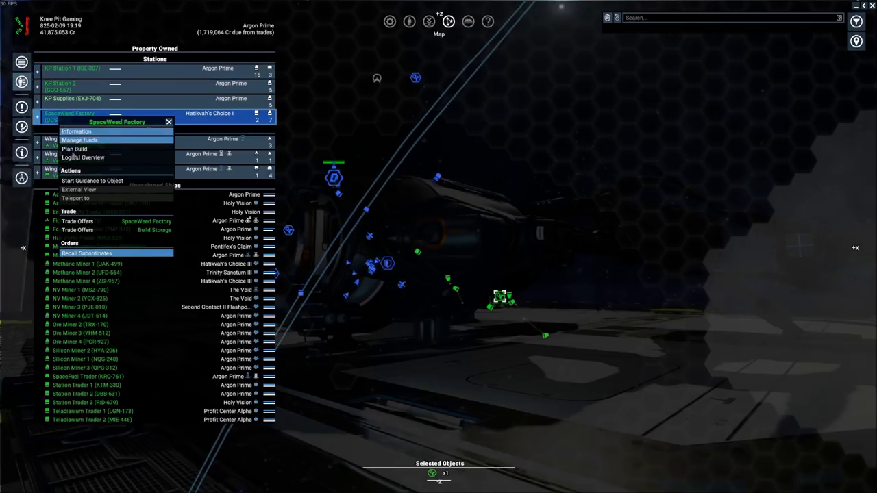
# Bring up the SpaceWeed Factory's logical overview with its Spaceweed and Maja Dust production chain.
pyautogui.click(82, 157)
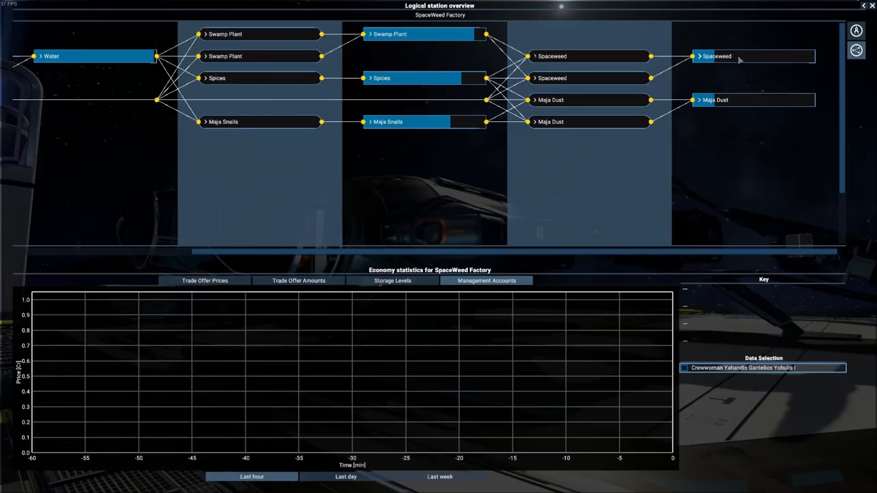
pyautogui.moveTo(738, 104)
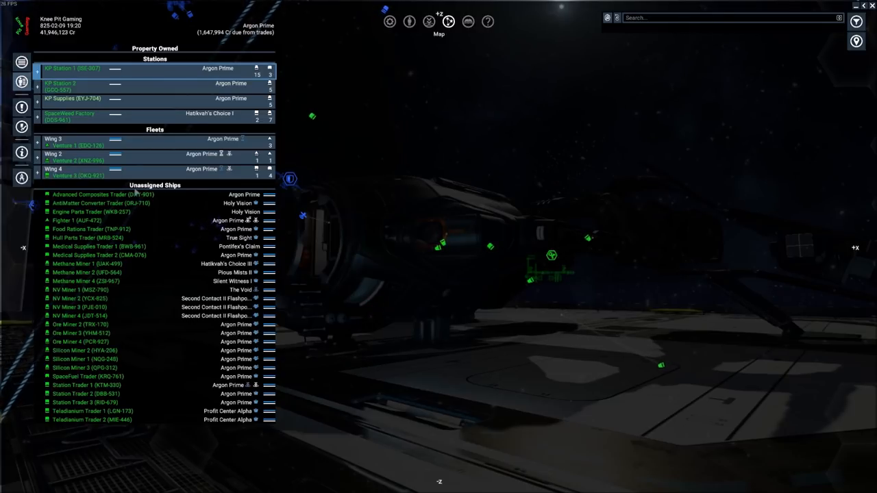
pyautogui.moveTo(90, 321)
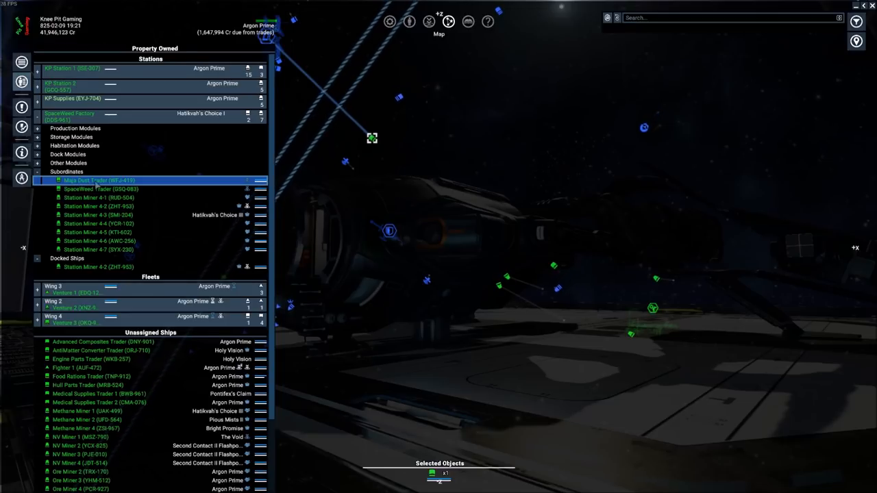
# Select the factory's Maja Dust Trader (WFJ-419) and bring up its actions menu.
pyautogui.click(103, 189)
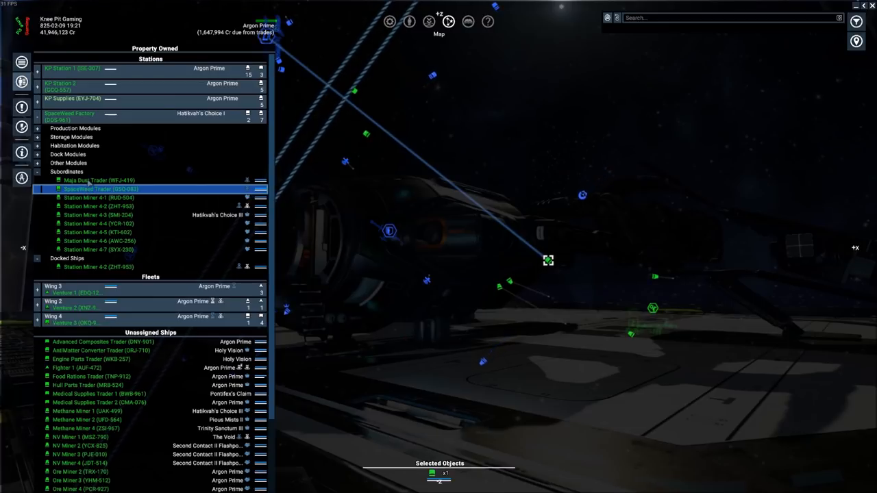
pyautogui.click(98, 180)
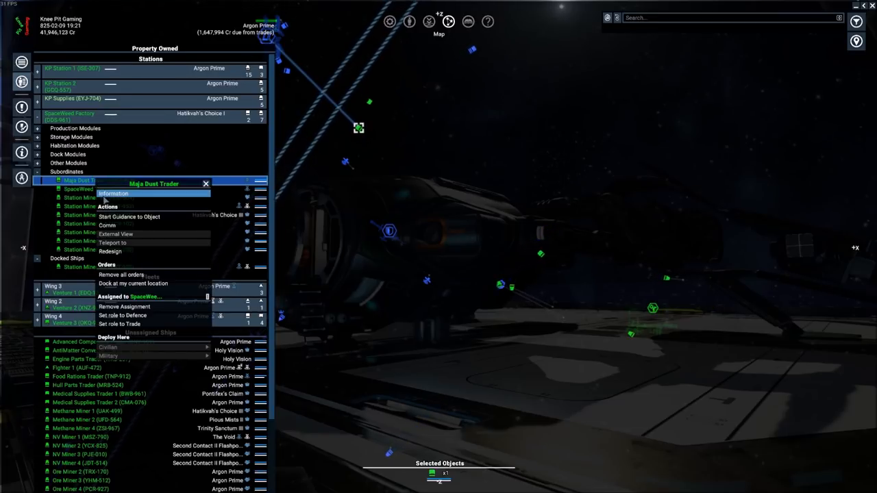
# Set the trader's default behaviour to StationMule, source SpaceWeed Factory, target HAT Argon Trading Station.
pyautogui.click(112, 194)
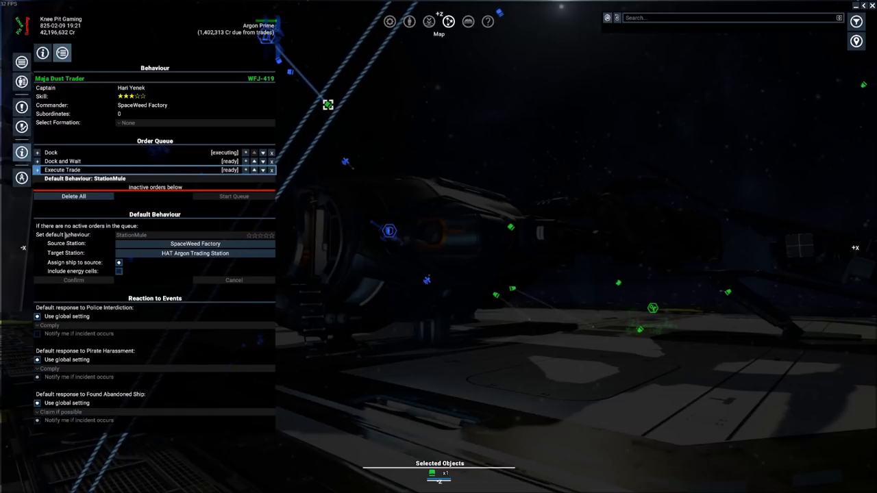
pyautogui.click(194, 252)
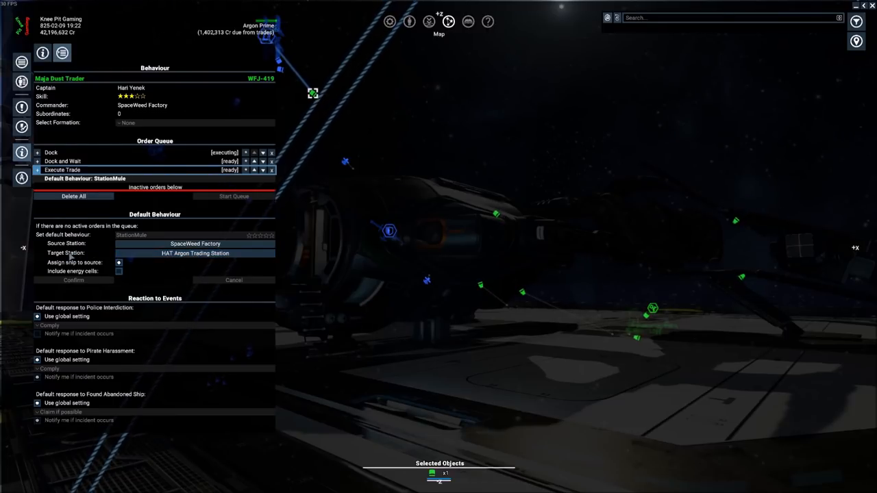
pyautogui.click(195, 252)
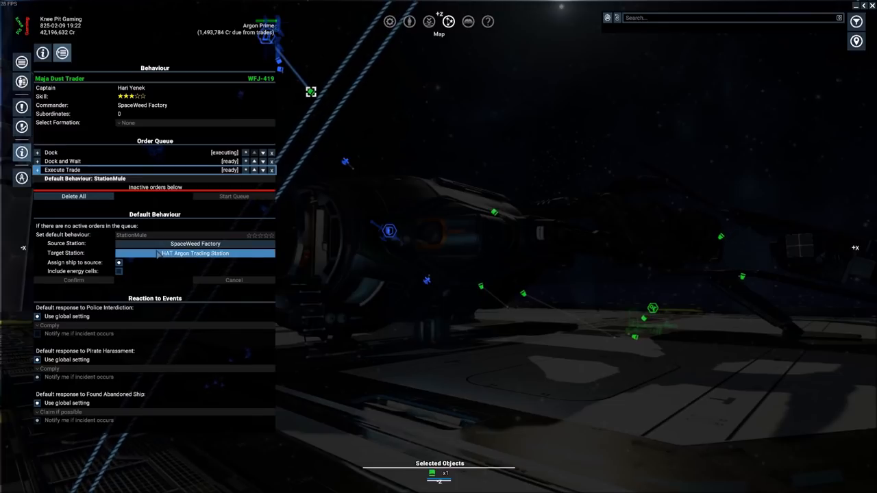
pyautogui.click(194, 244)
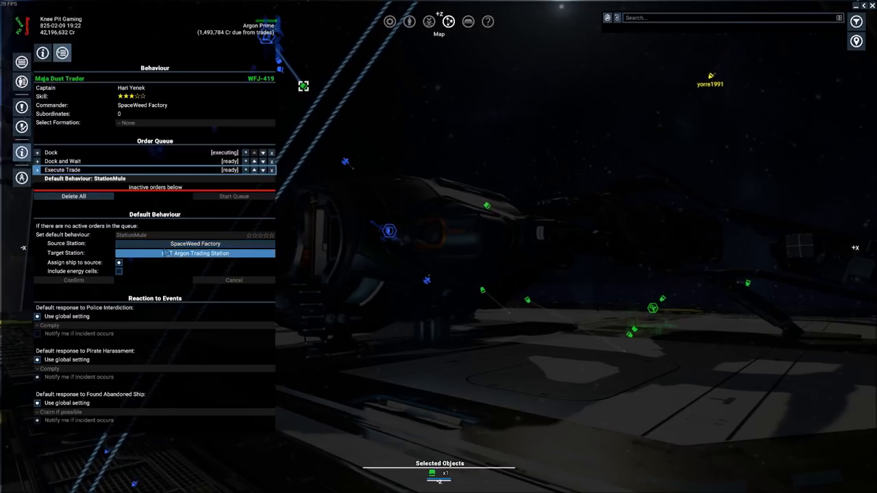
pyautogui.click(195, 244)
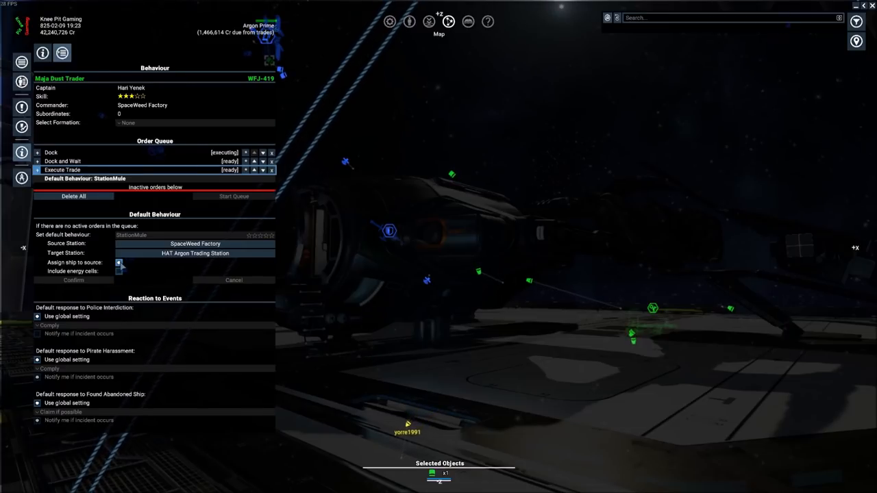
# Confirm the Station Mule settings and delete all queued orders so the mule behaviour takes over.
pyautogui.click(118, 263)
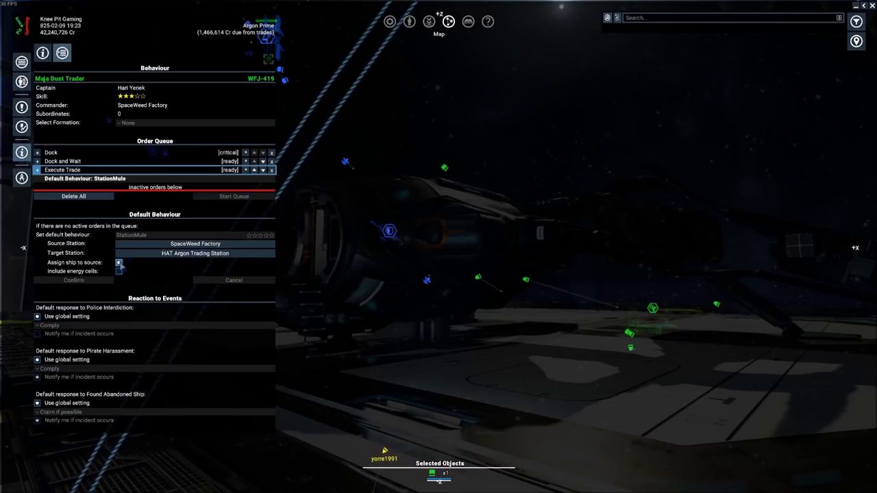
pyautogui.click(195, 244)
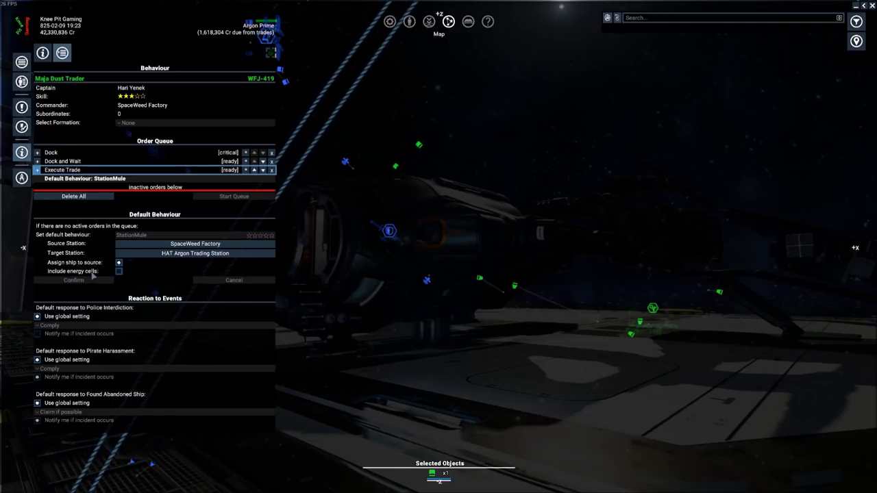
pyautogui.moveTo(140, 273)
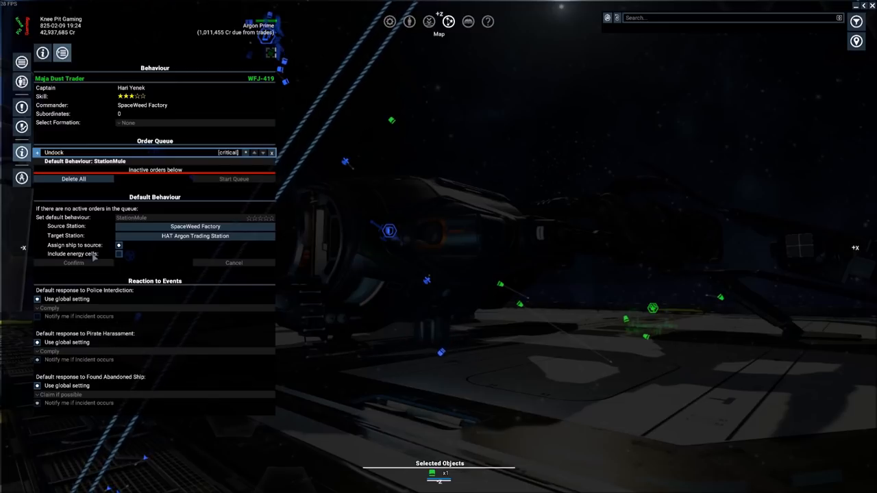
pyautogui.click(194, 226)
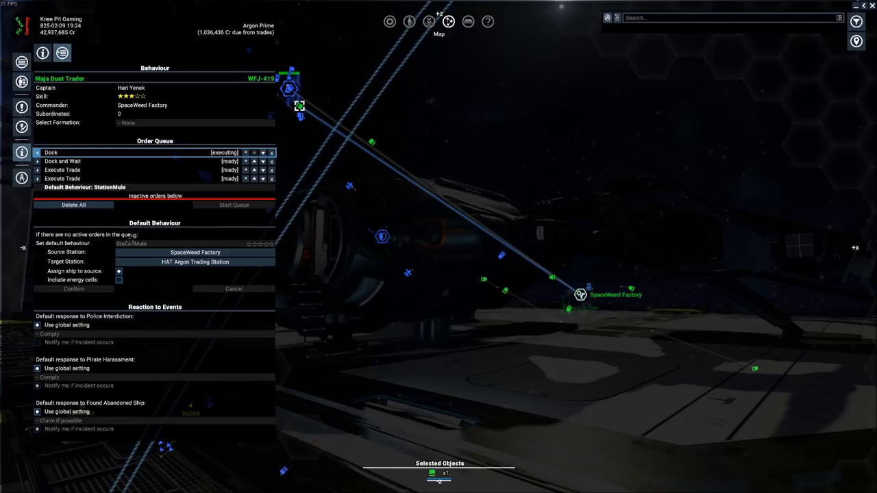
# Expand both Execute Trade orders to check the mule trade, then bring up the SpaceWeed Factory's command options.
pyautogui.click(37, 170)
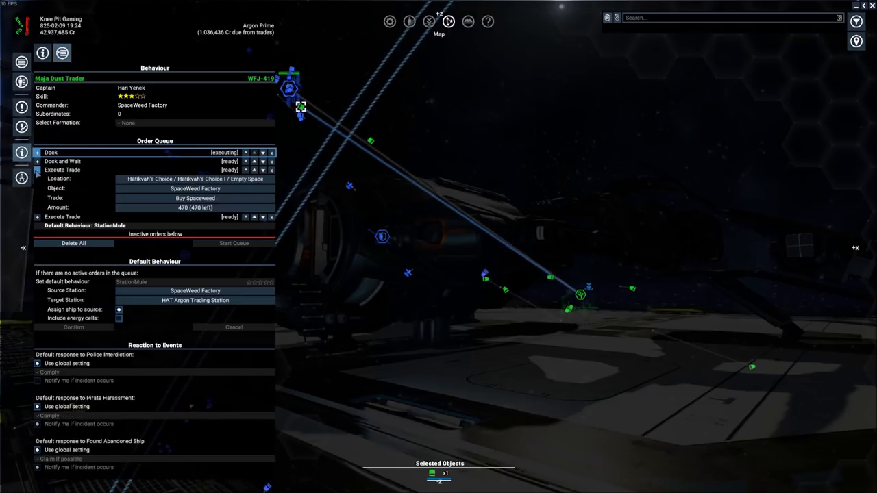
pyautogui.click(194, 198)
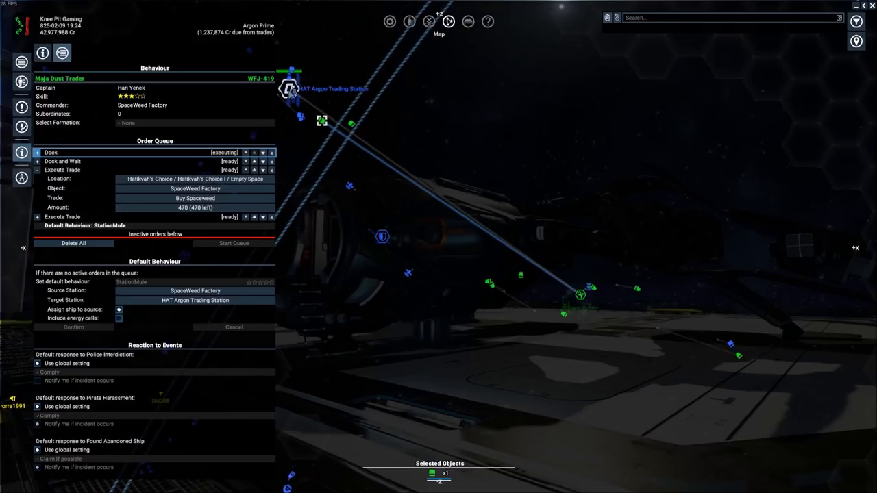
pyautogui.click(194, 197)
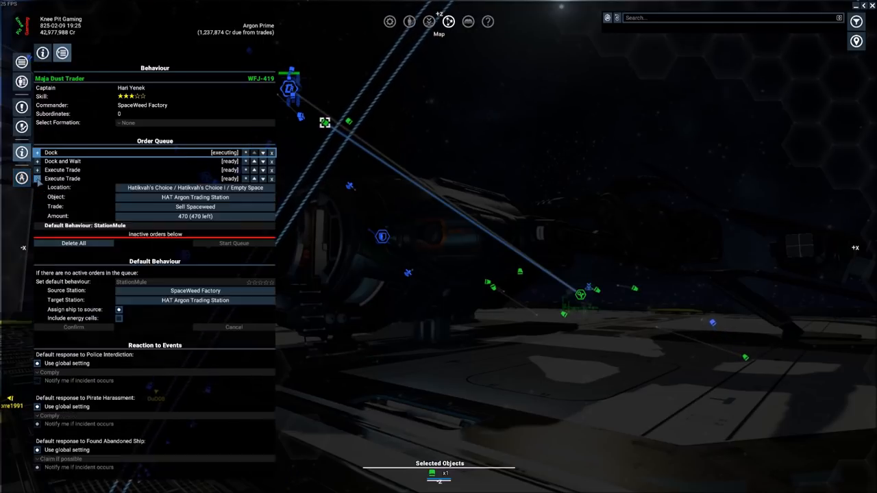
pyautogui.click(195, 197)
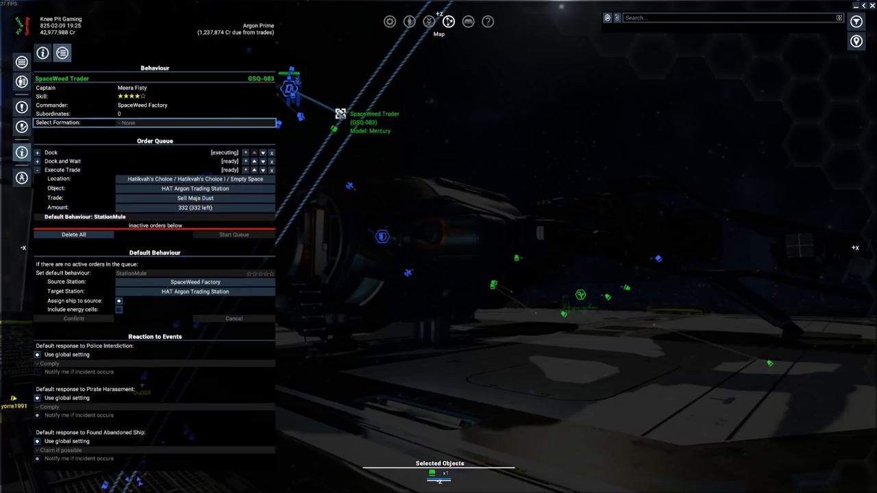
pyautogui.click(195, 198)
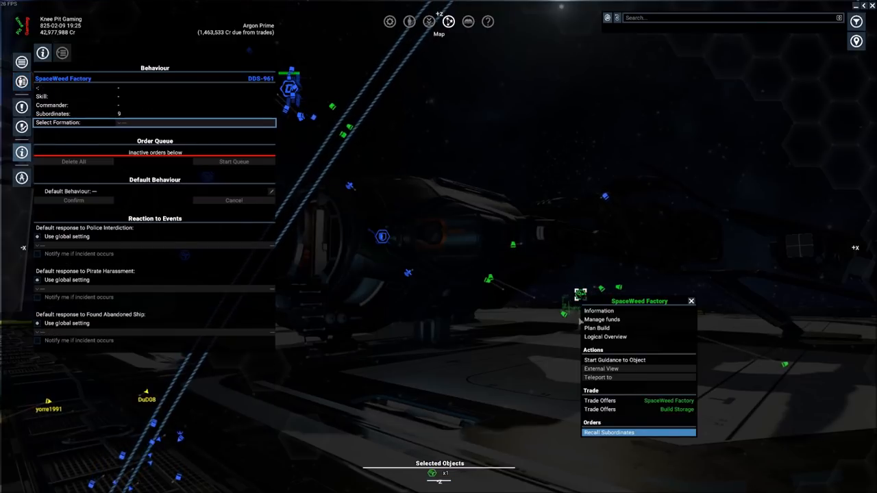
pyautogui.click(605, 337)
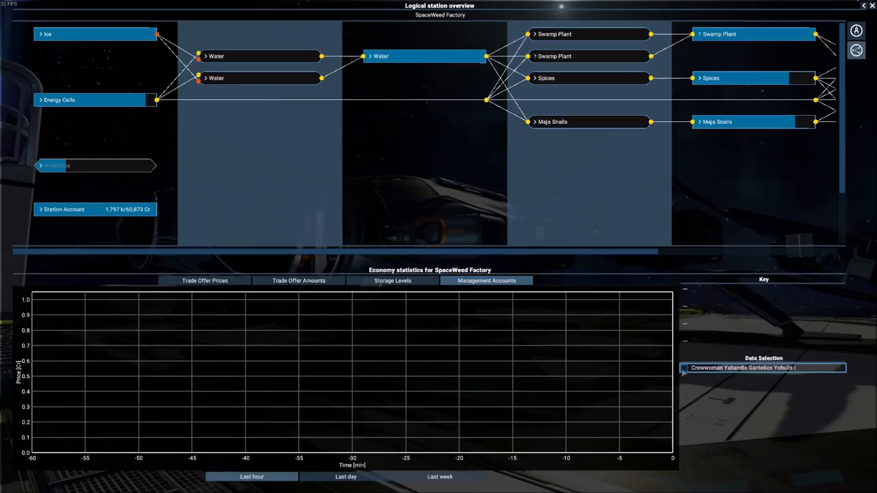
pyautogui.click(764, 367)
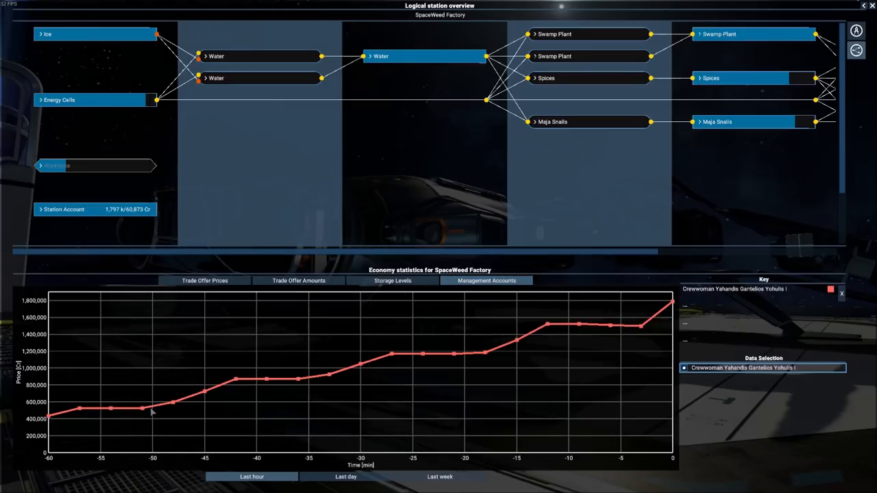
pyautogui.moveTo(422, 345)
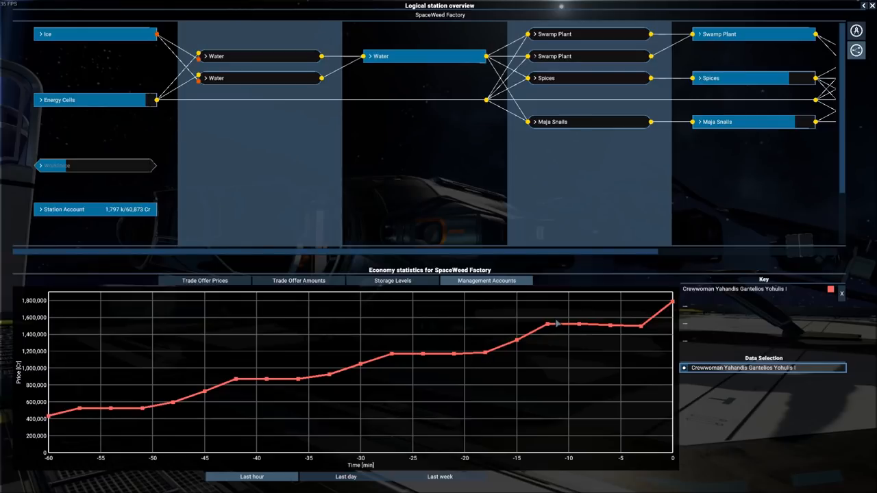
pyautogui.moveTo(669, 307)
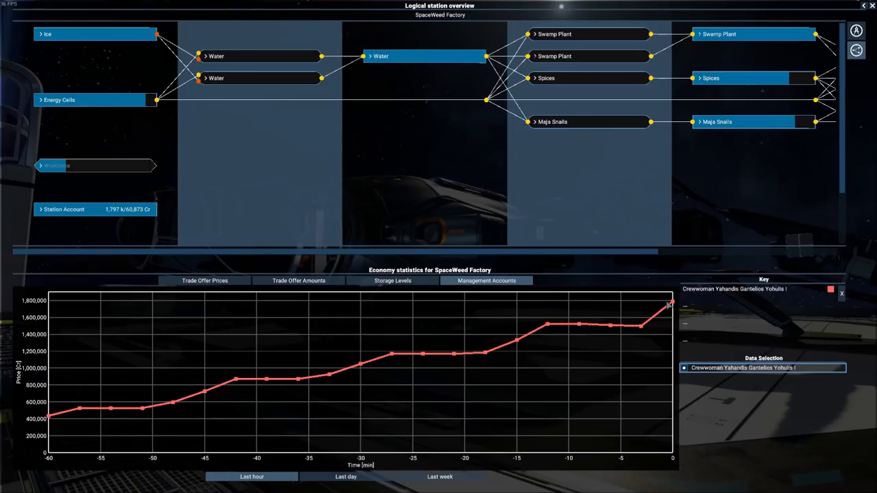
pyautogui.moveTo(632, 307)
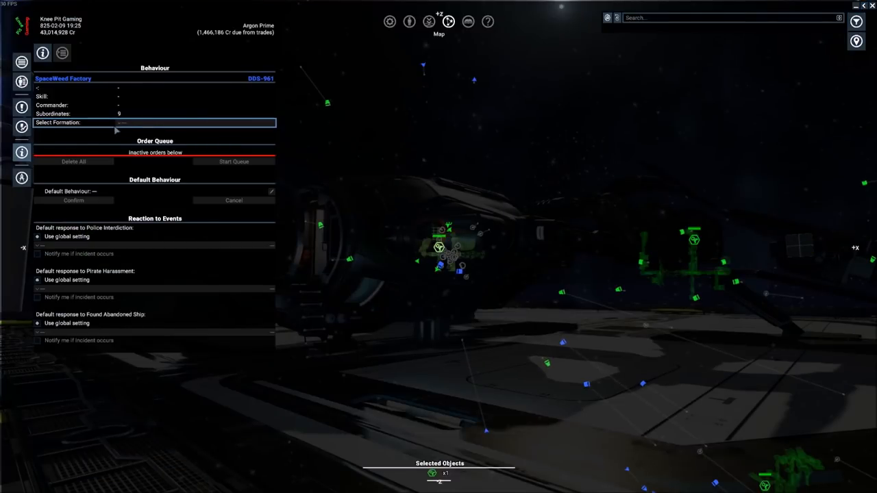
# Show the Property Owned list with KP Station 1's subordinates and docked ships expanded.
pyautogui.click(22, 81)
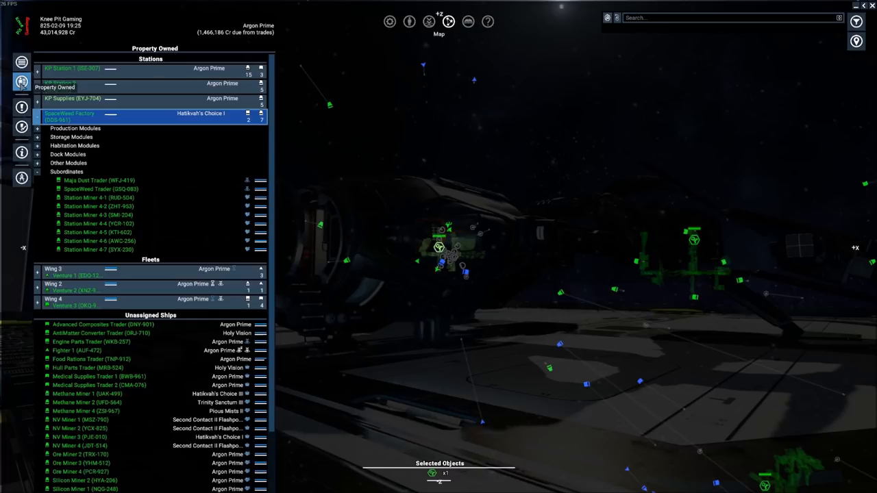
pyautogui.moveTo(156, 184)
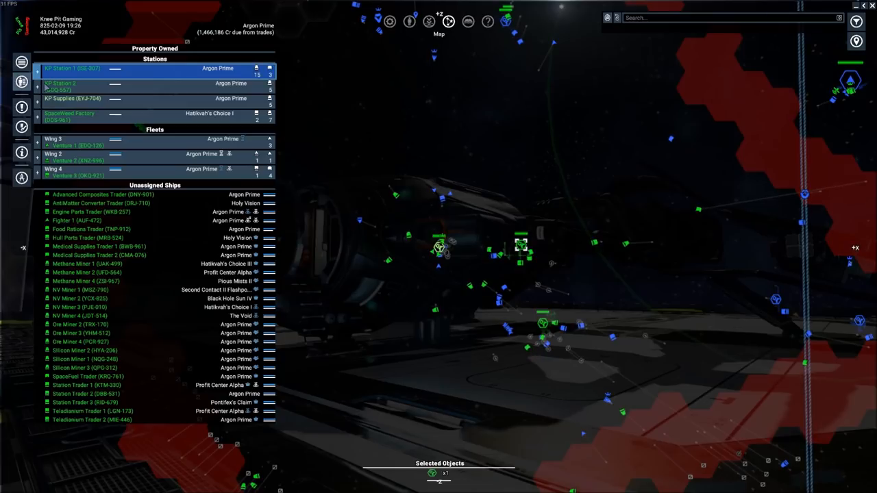
pyautogui.click(82, 85)
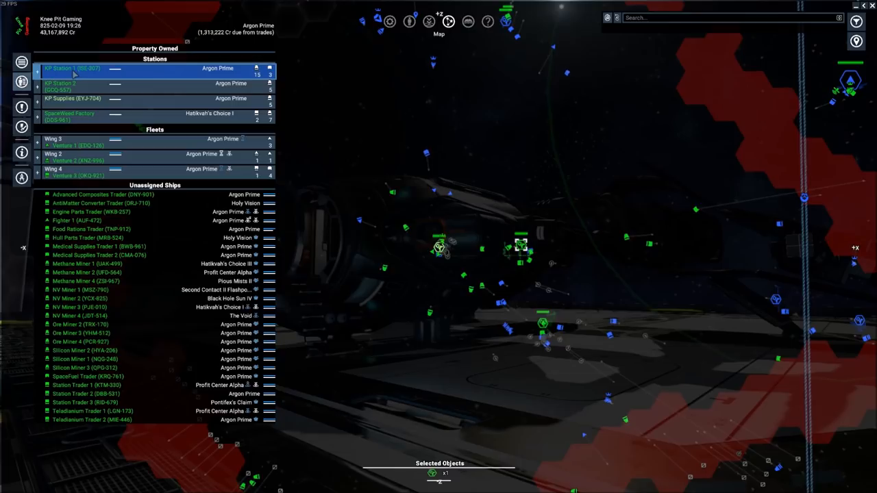
pyautogui.click(38, 68)
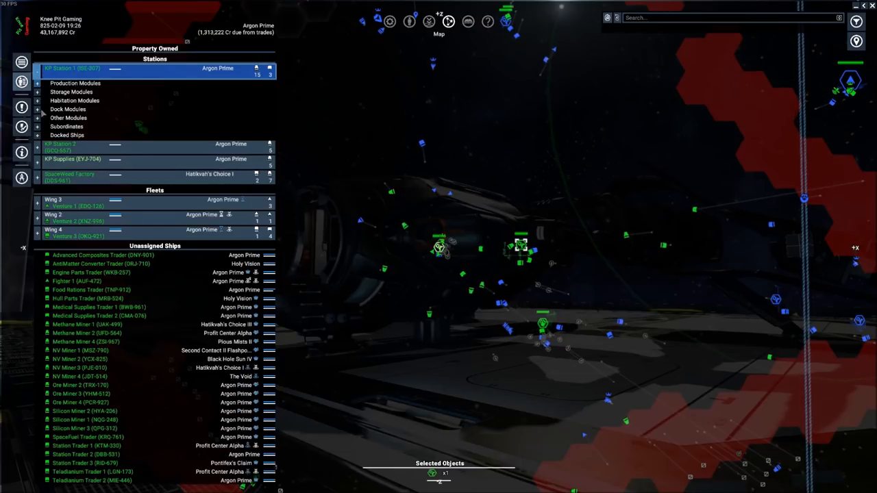
pyautogui.click(37, 126)
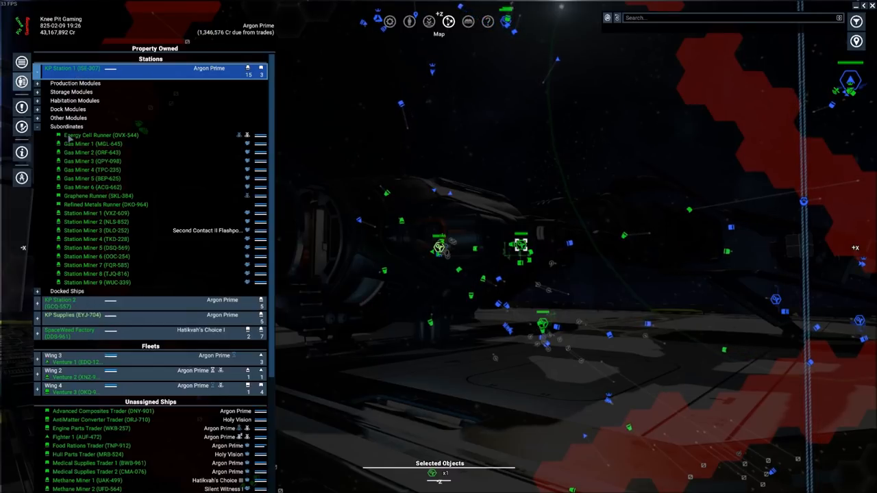
pyautogui.click(100, 136)
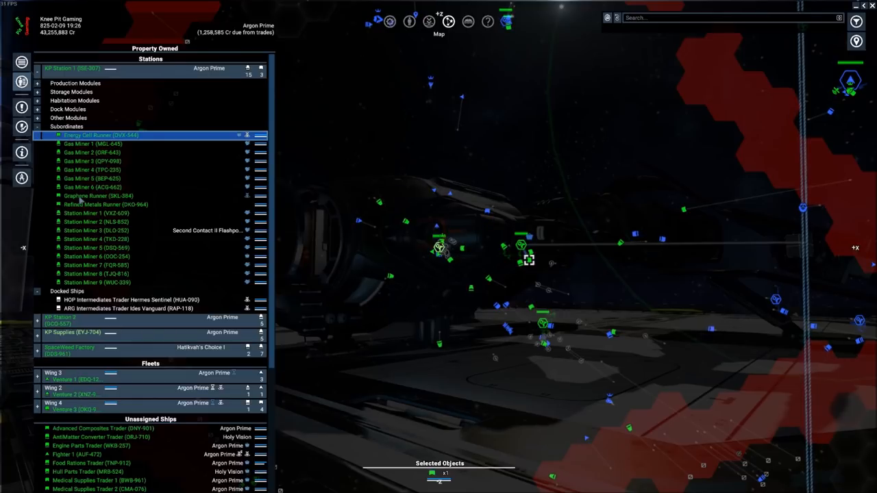
# Review the Graphene Runner's Execute Trade order, then the Refined Metals Runner's KP Station 1–2 mule behaviour.
pyautogui.click(99, 196)
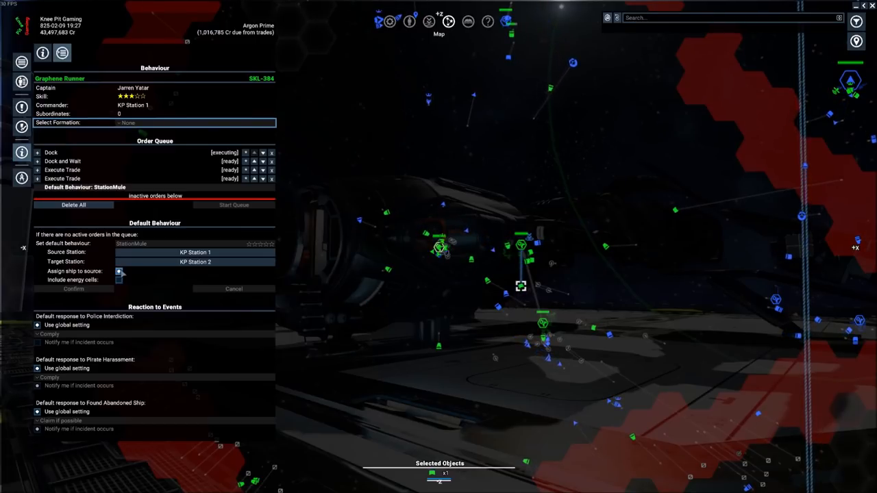
pyautogui.click(118, 271)
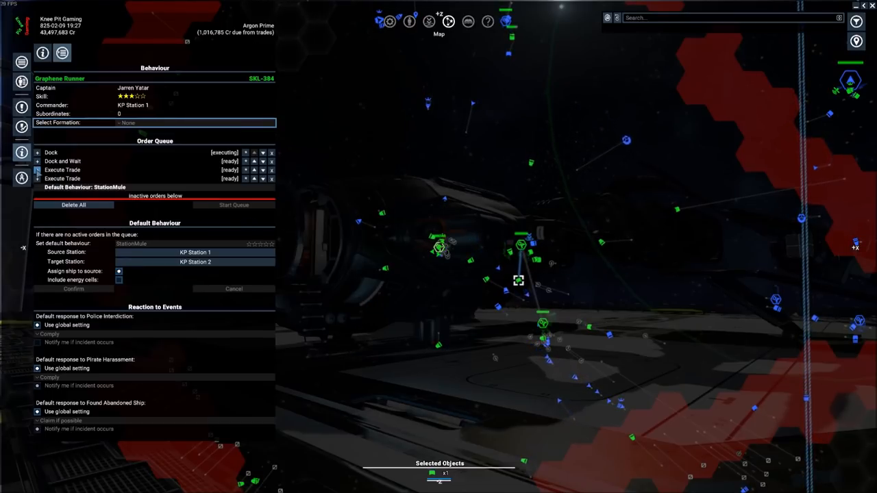
pyautogui.click(37, 170)
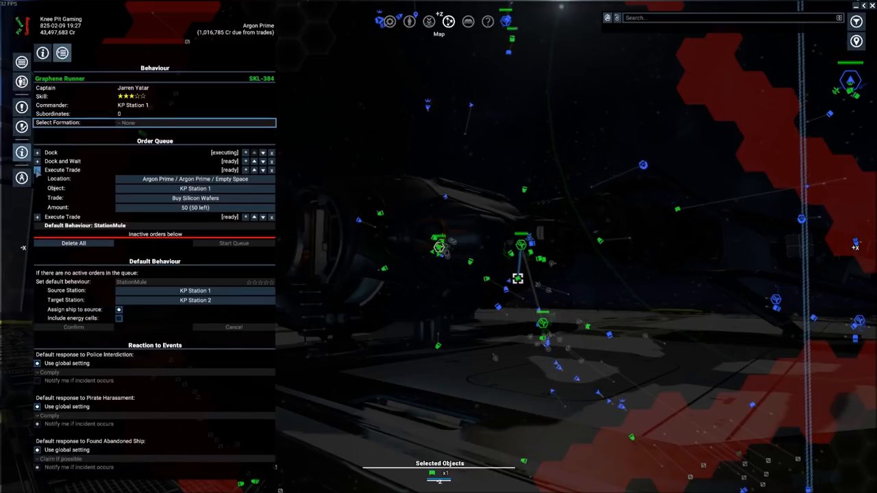
pyautogui.click(195, 198)
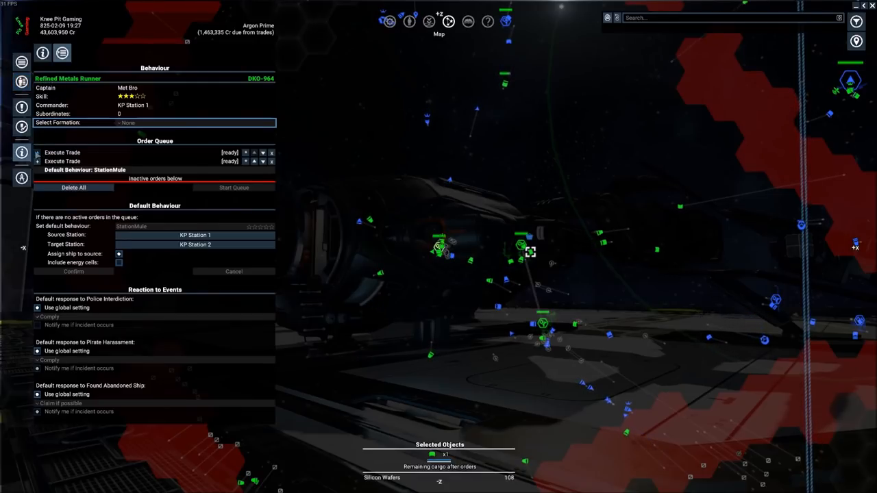
# Return to the Property Owned list and select the Graphene Runner among KP Station 1's subordinates.
pyautogui.click(39, 152)
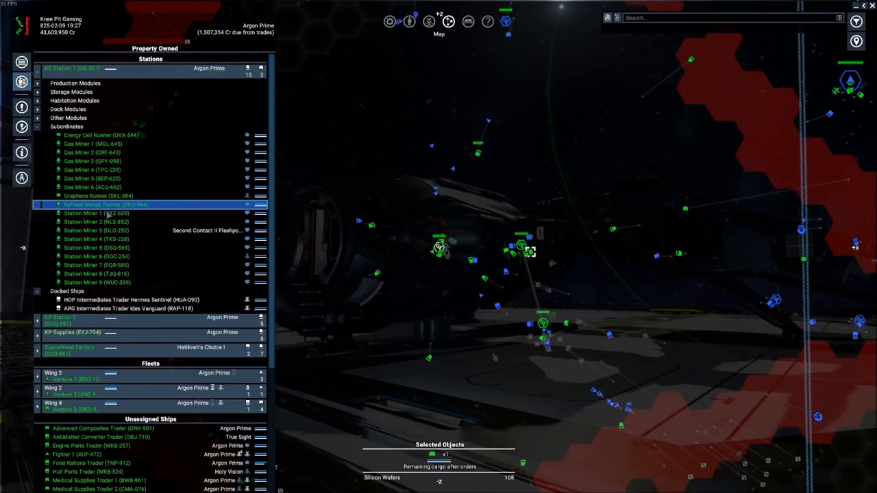
pyautogui.click(99, 196)
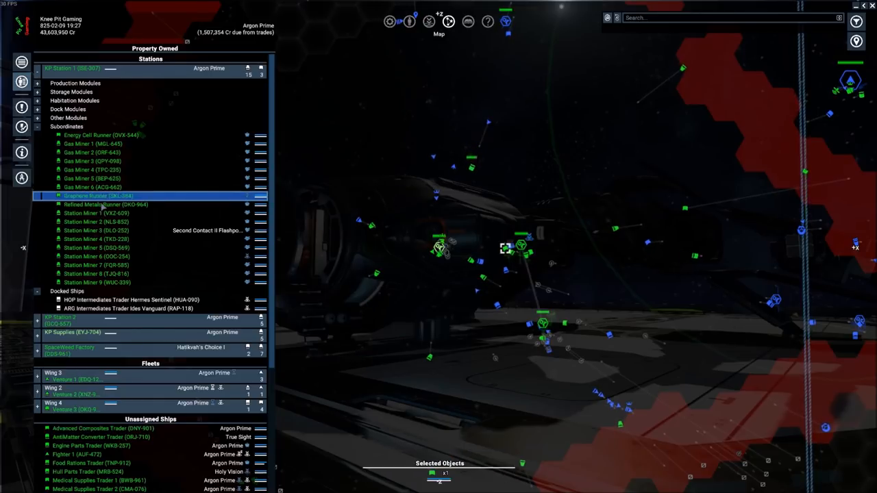